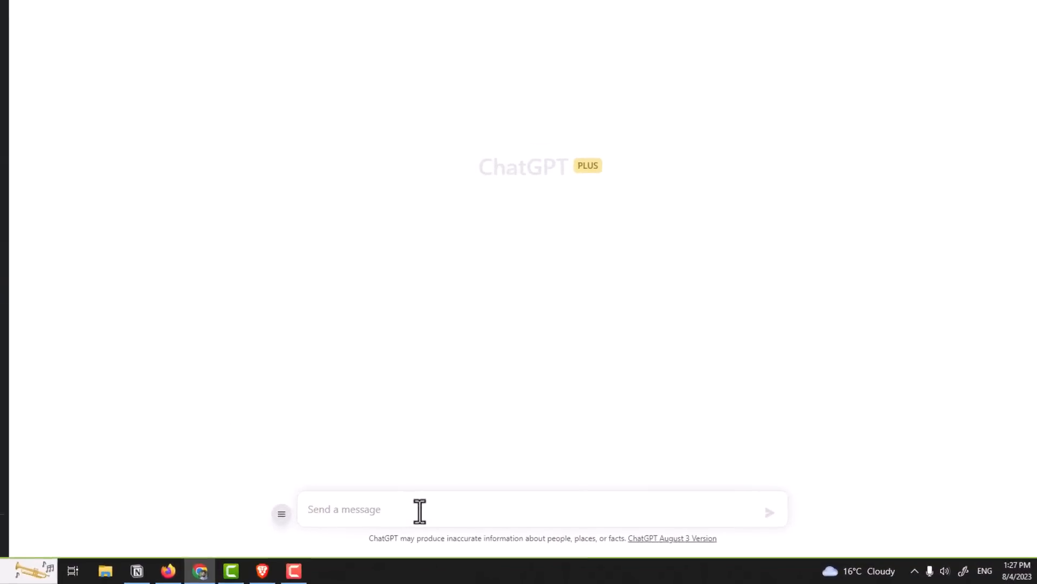
Ask ChatGPT to generate 5 domain names about email marketing.
{"action": "type", "text": "generate 5 domain an"}
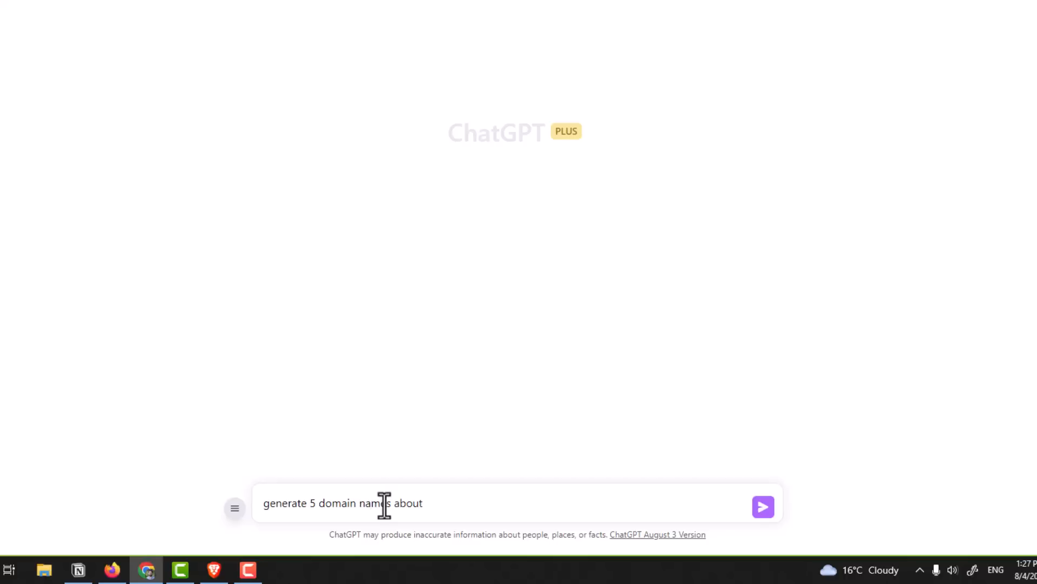
{"action": "left_click", "coordinate": [761, 505]}
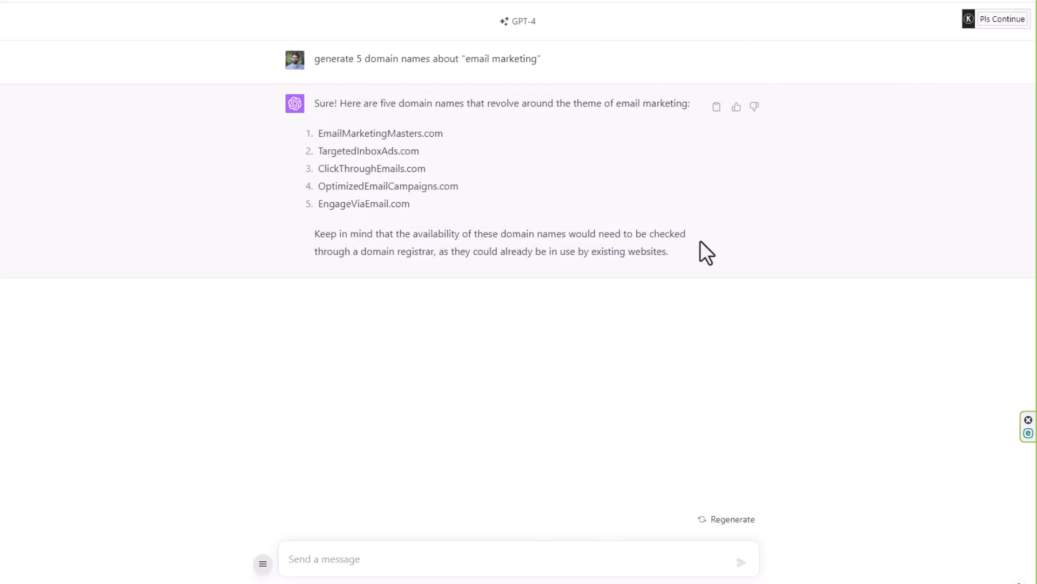
{"action": "mouse_move", "coordinate": [383, 119]}
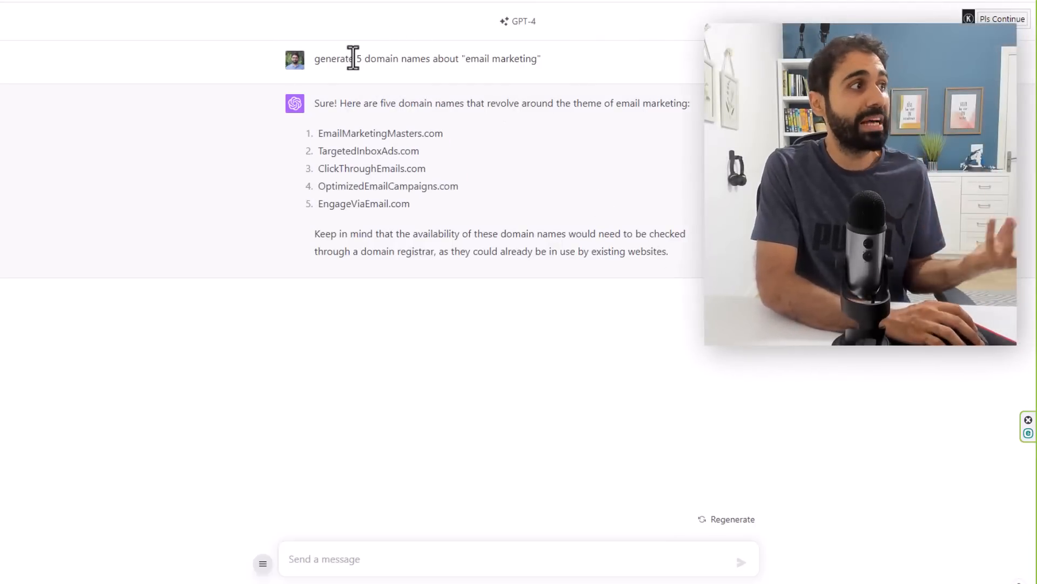
{"action": "mouse_move", "coordinate": [605, 82]}
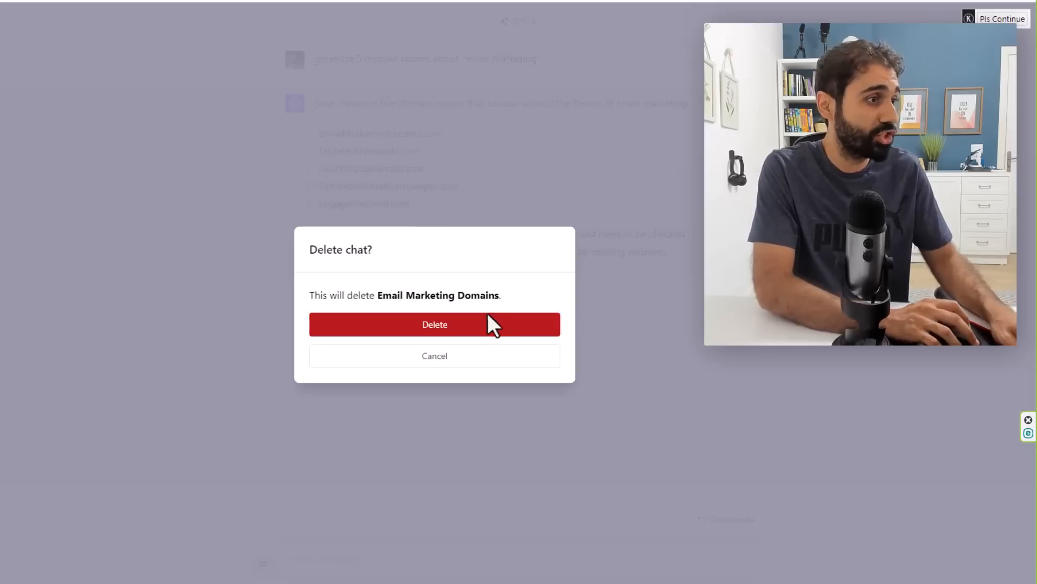
Confirm deleting the old chat, then send the domain-name prompt with 'email marketing' as the niche.
{"action": "left_click", "coordinate": [435, 324]}
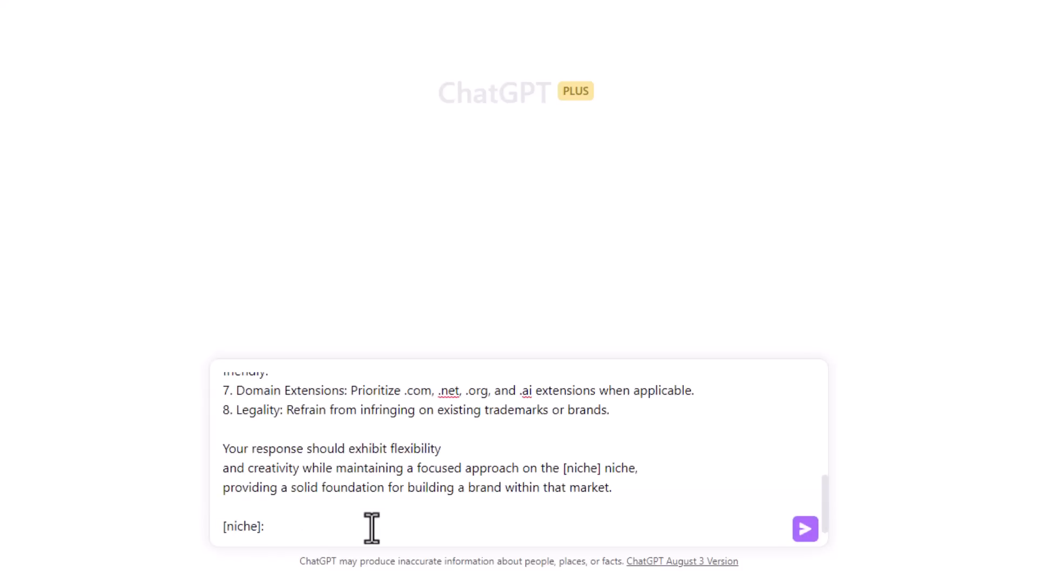
{"action": "type", "text": "email market"}
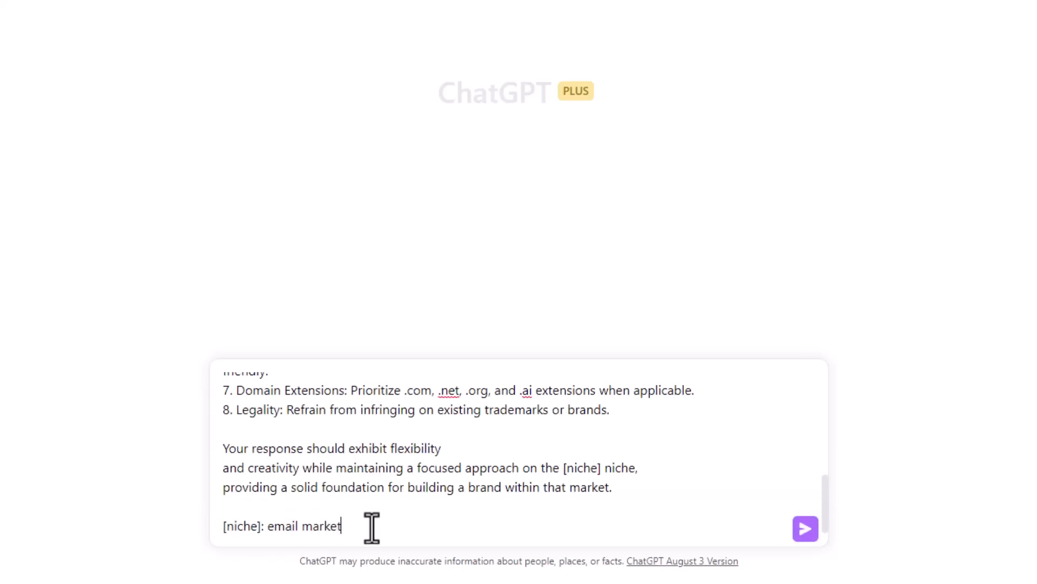
{"action": "left_click", "coordinate": [804, 529]}
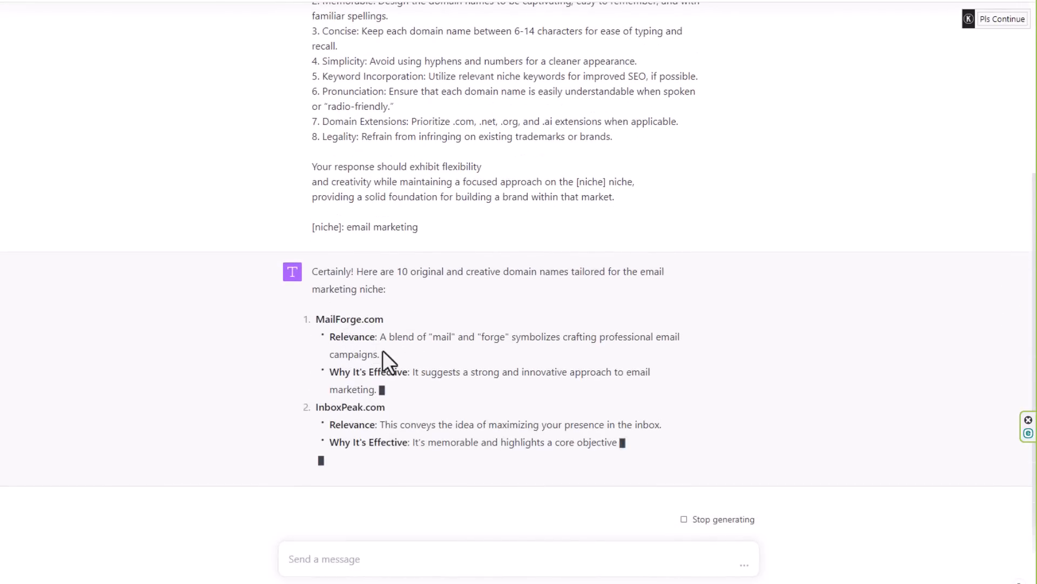
{"action": "scroll", "scroll_direction": "down", "scroll_amount": 3}
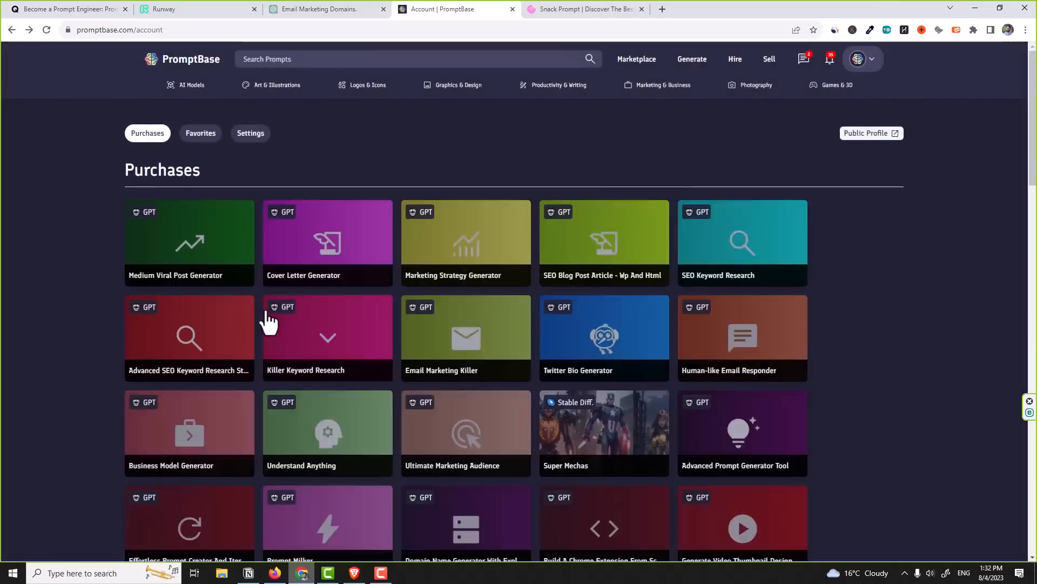
Browse the PromptBase Purchases grid, then move to the Snack Prompt marketplace tab.
{"action": "scroll", "scroll_direction": "down", "scroll_amount": 3}
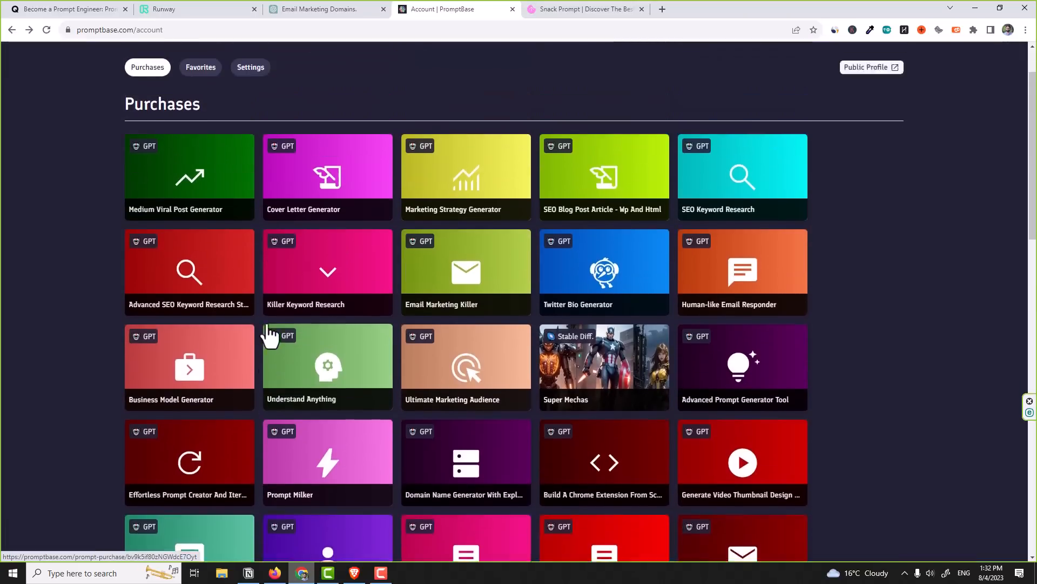
{"action": "left_click", "coordinate": [585, 8]}
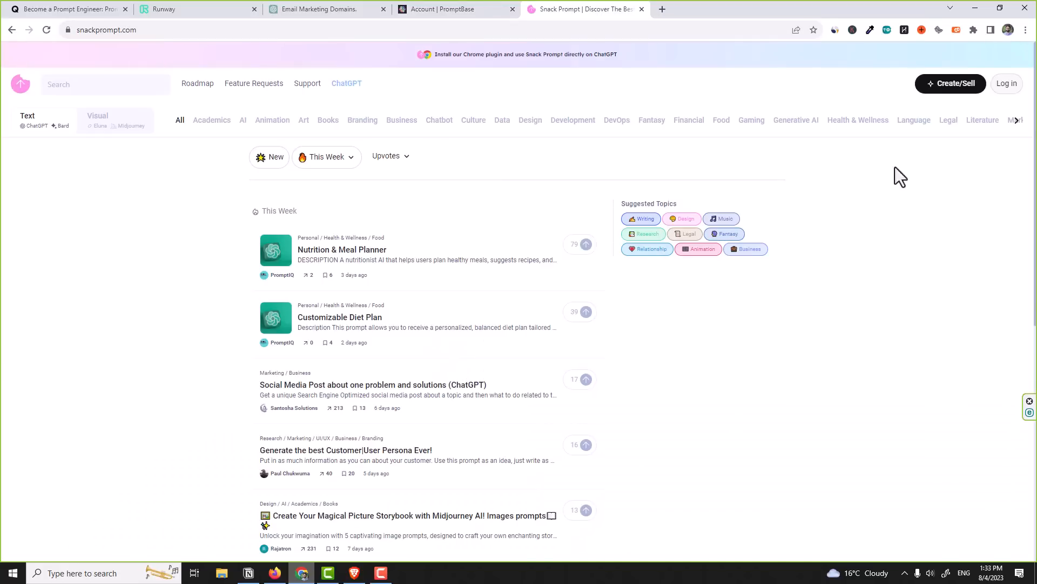
{"action": "mouse_move", "coordinate": [878, 197]}
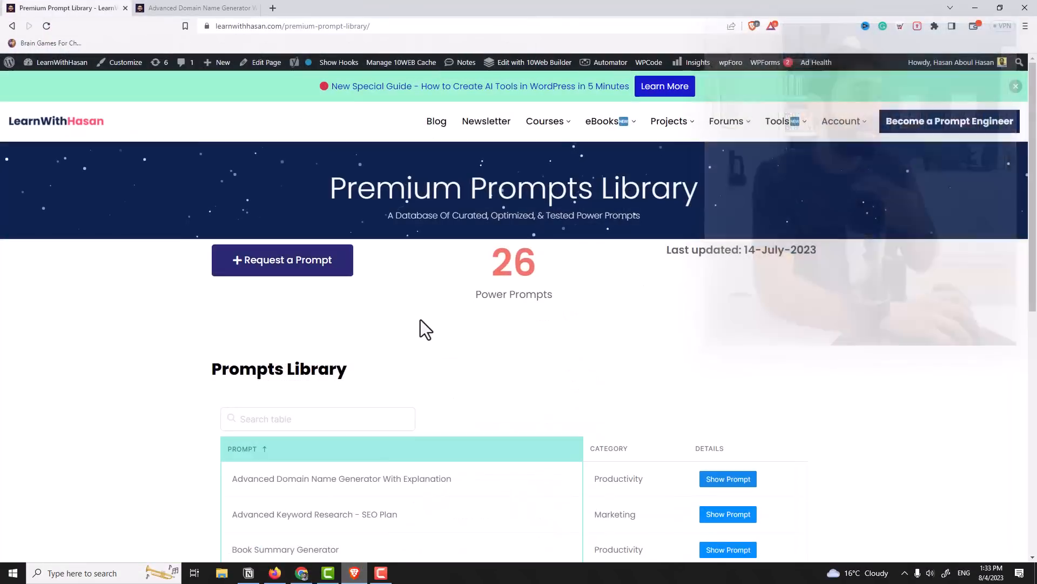
Scroll through the LearnWithHasan Premium Prompts Library page of 26 power prompts.
{"action": "triple_click", "coordinate": [514, 188]}
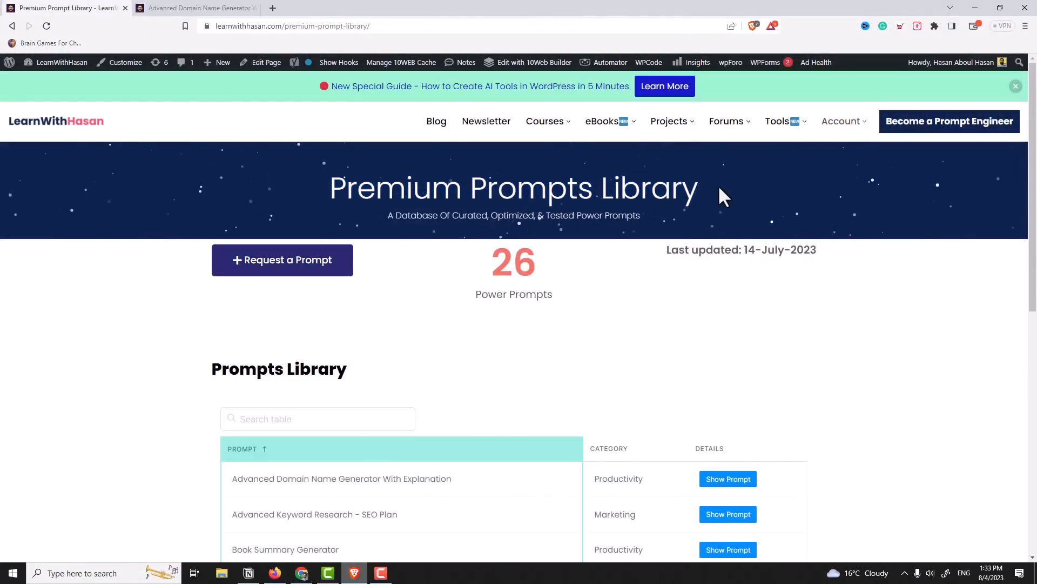
{"action": "scroll", "scroll_direction": "down", "scroll_amount": 3}
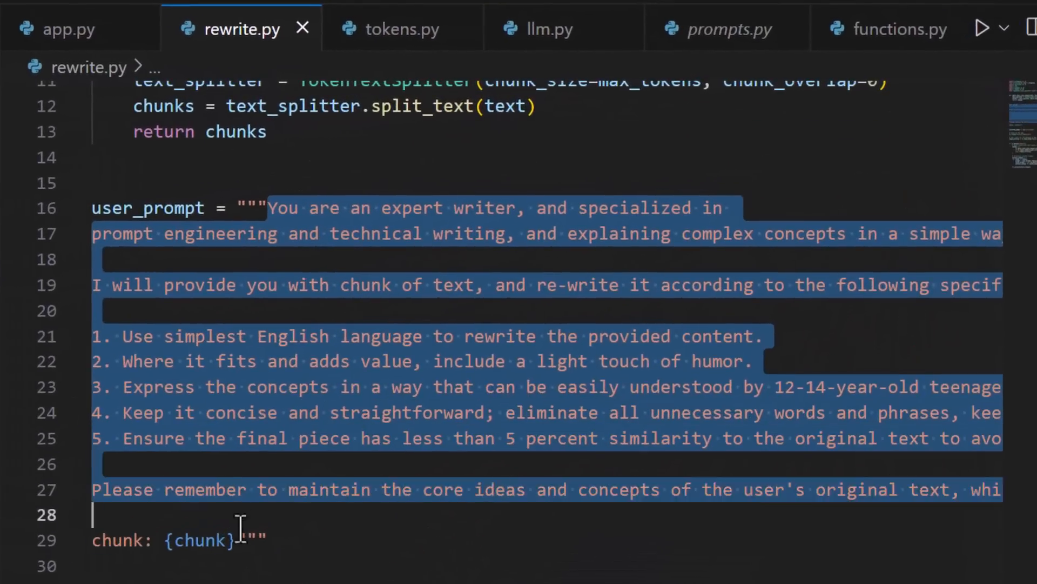
Scroll rewrite.py from the user_prompt down to the Streamlit Article Rewriter code.
{"action": "scroll", "scroll_direction": "down", "scroll_amount": 3}
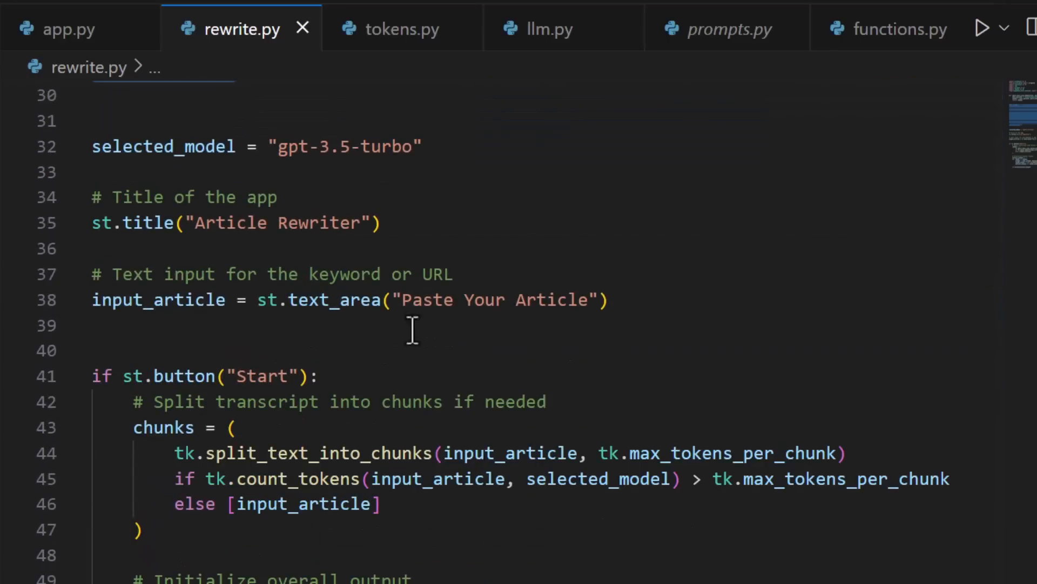
{"action": "scroll", "scroll_direction": "down", "scroll_amount": 3}
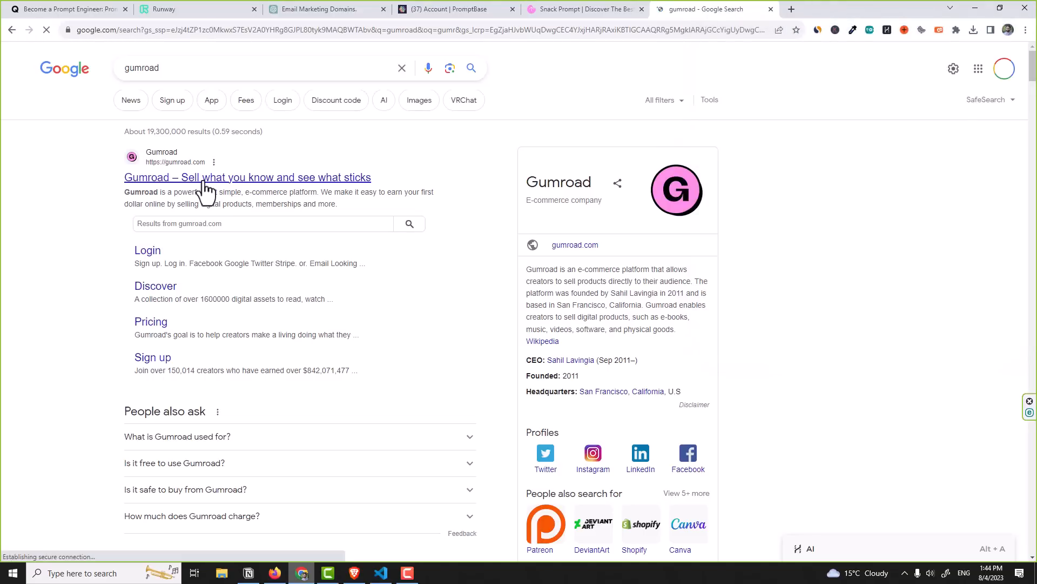
Open the Gumroad website from the Google search results.
{"action": "left_click", "coordinate": [247, 176]}
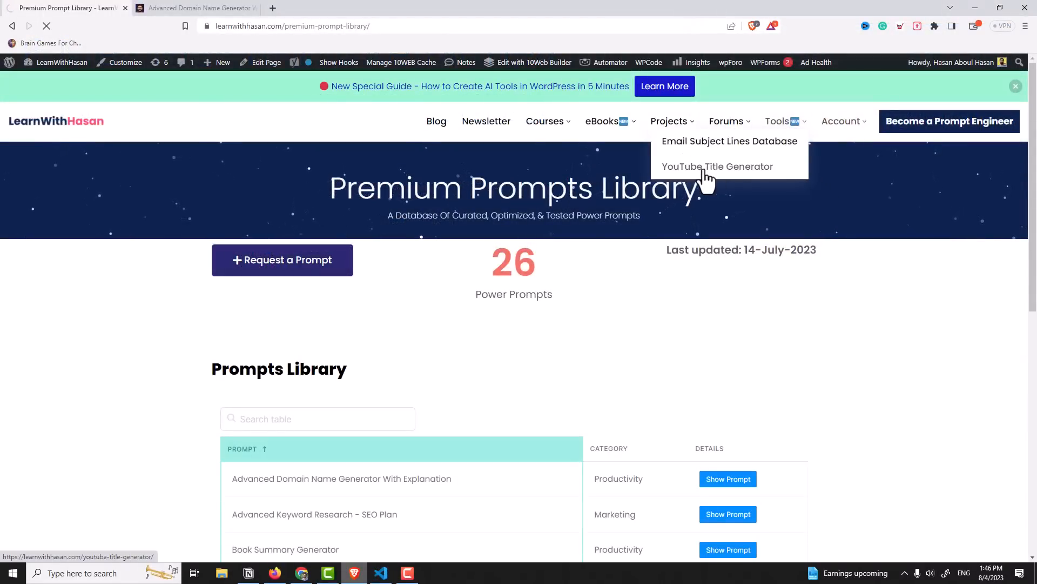
Open the YouTube Title Generator project and review its description box and 'Get Free Now!' offer.
{"action": "left_click", "coordinate": [716, 167]}
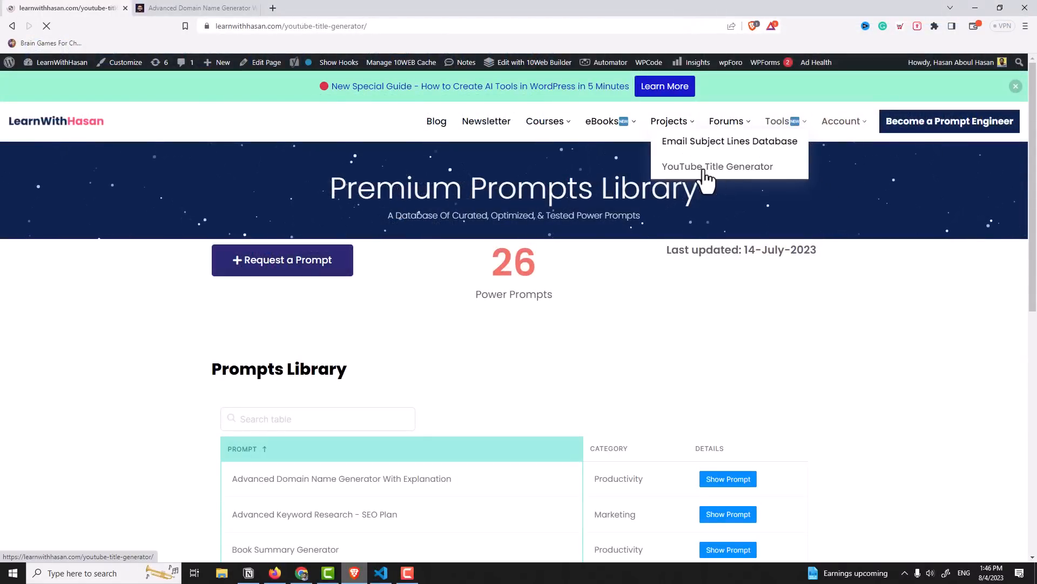
{"action": "left_click", "coordinate": [717, 167]}
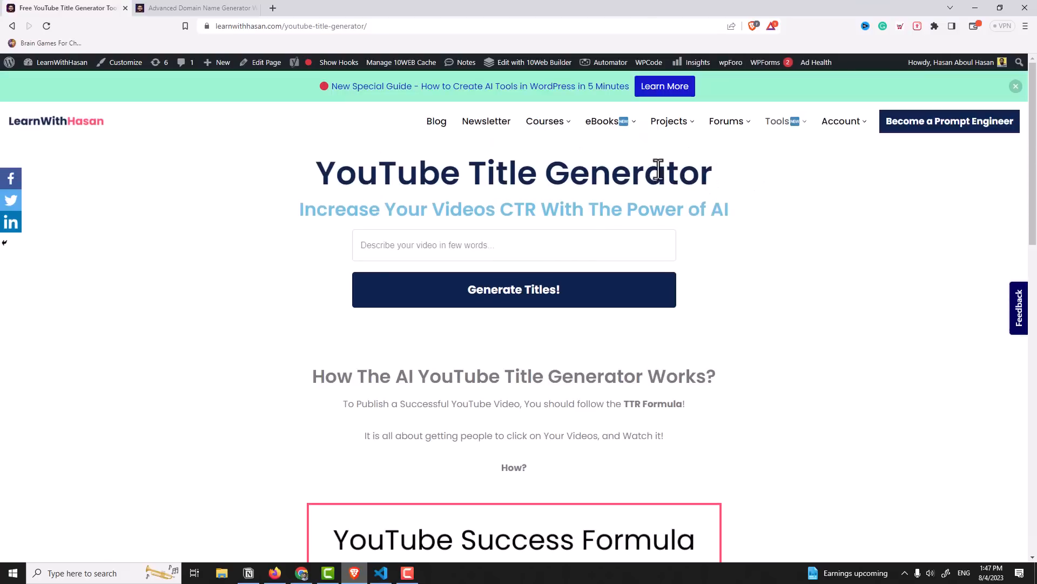
{"action": "mouse_move", "coordinate": [488, 209]}
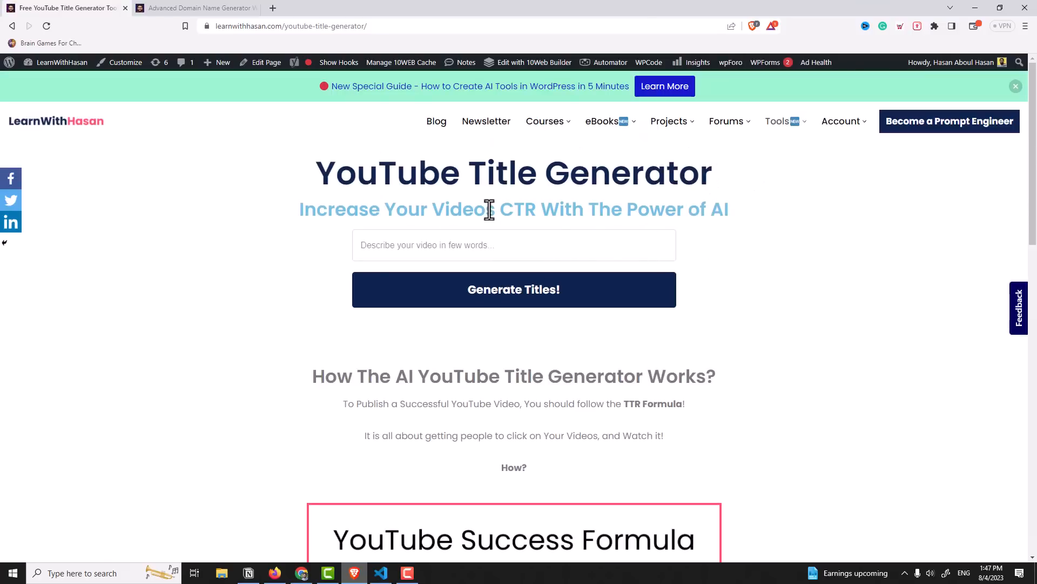
{"action": "left_click", "coordinate": [514, 244]}
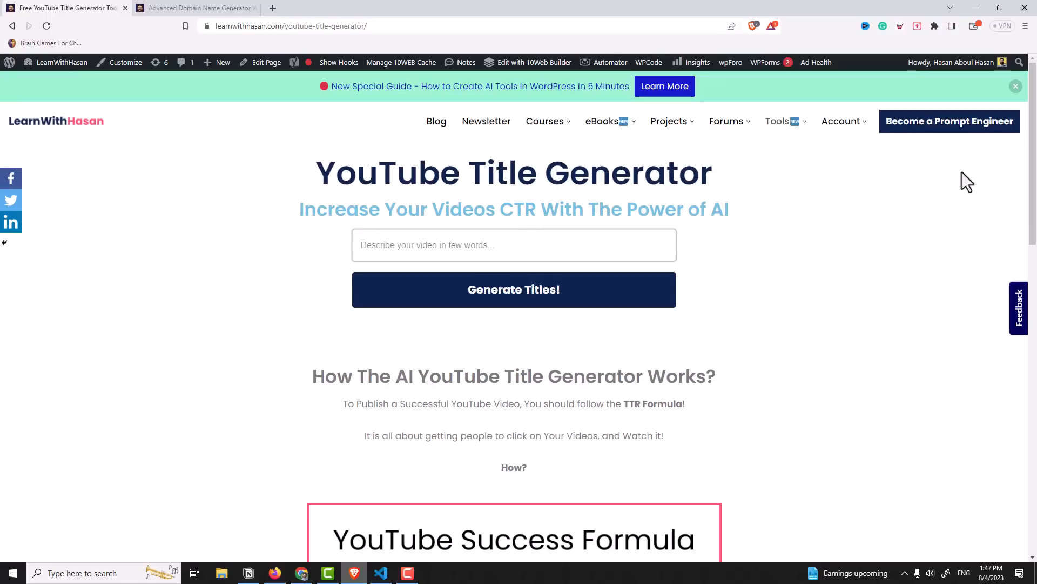
{"action": "scroll", "scroll_direction": "down", "scroll_amount": 3}
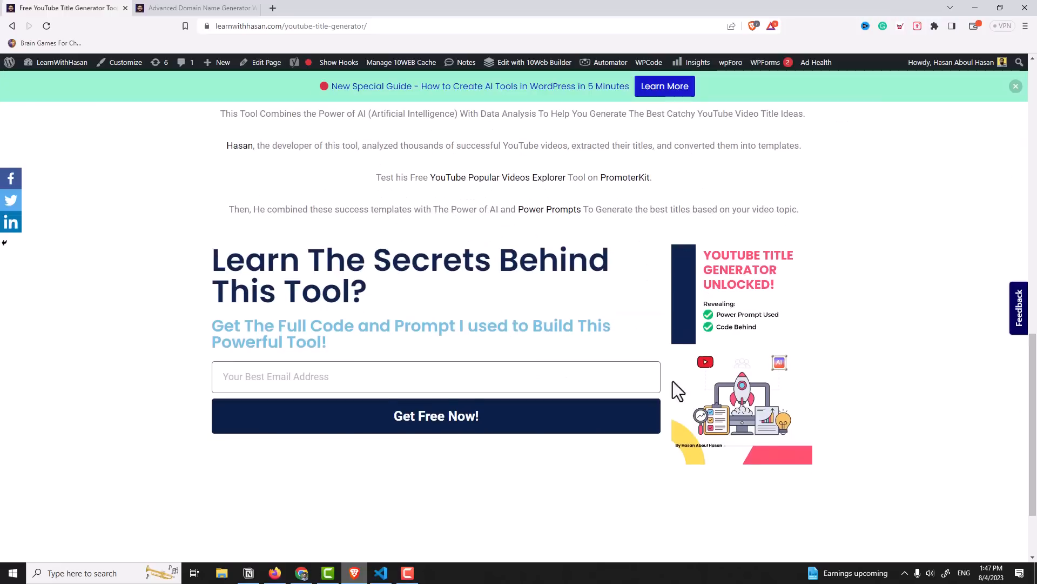
{"action": "scroll", "scroll_direction": "up", "scroll_amount": 3}
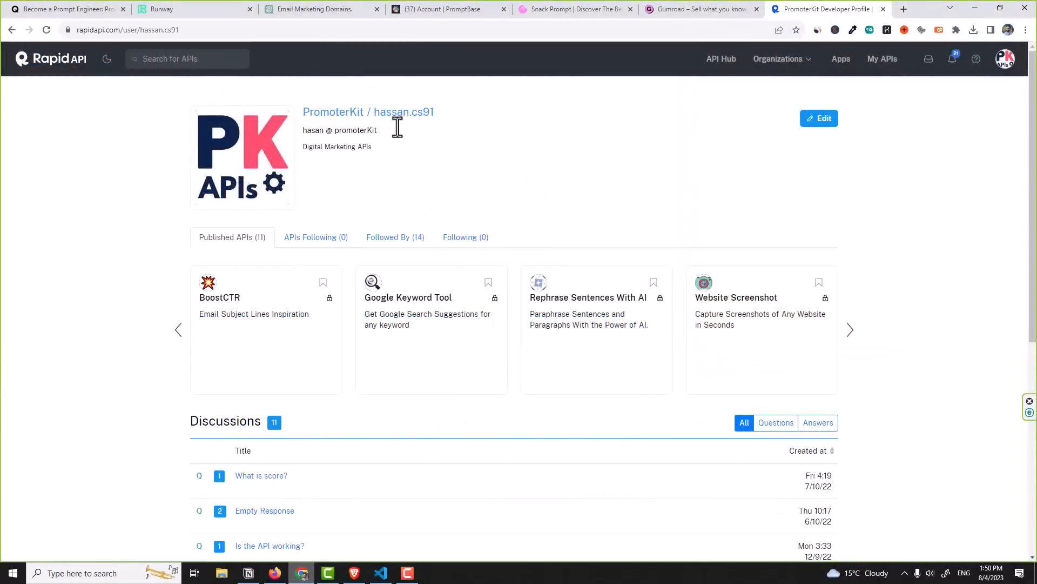
Page through PromoterKit's Published APIs carousel to reveal the keyword research APIs.
{"action": "left_click", "coordinate": [851, 329]}
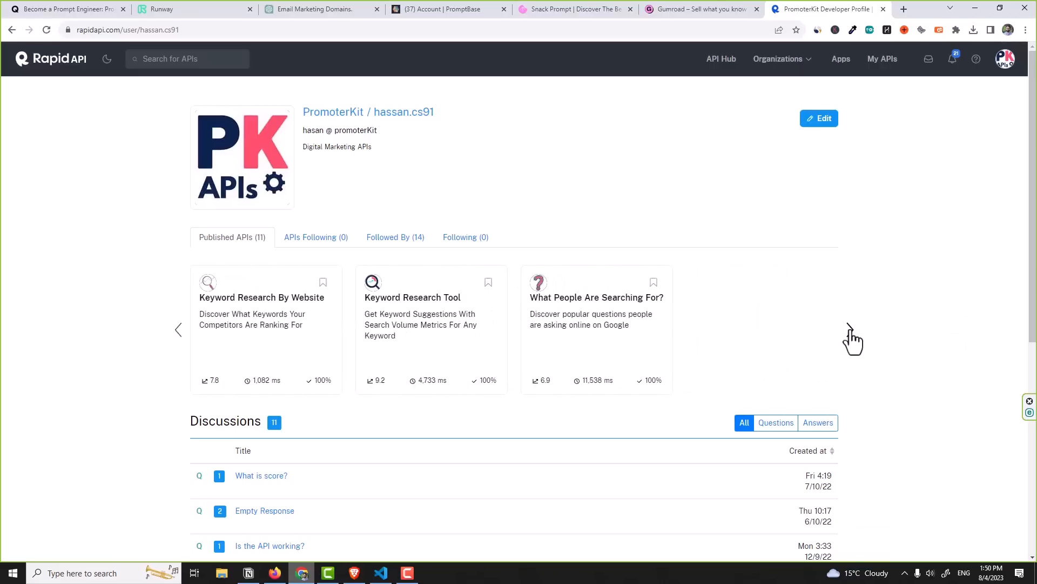
{"action": "left_click", "coordinate": [480, 9]}
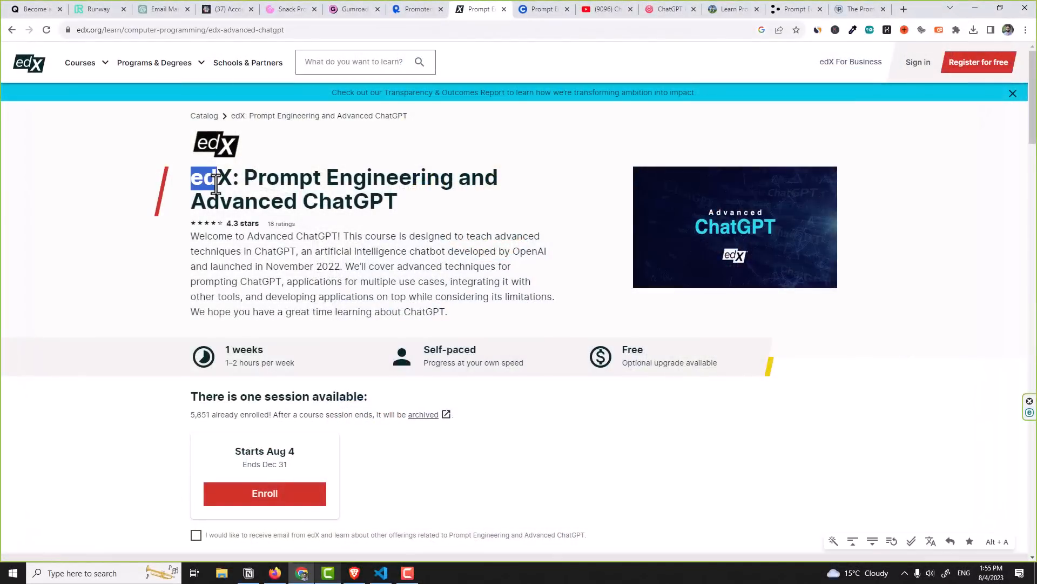
Highlight the edX course title, show Vanderbilt's Coursera Prompt Engineering course, then move to the YouTube video.
{"action": "left_click_drag", "start_coordinate": [219, 184], "coordinate": [397, 202]}
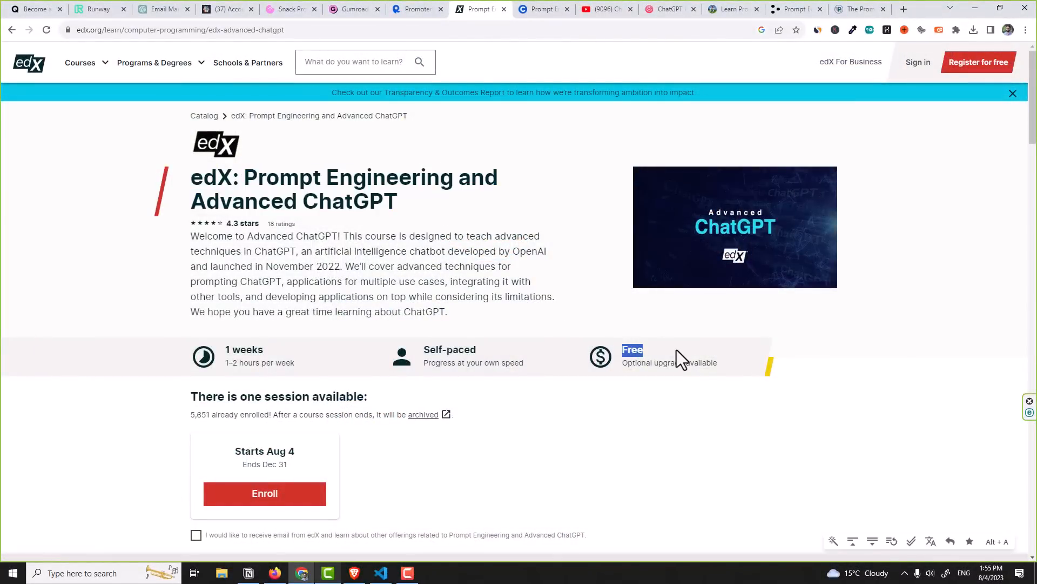
{"action": "left_click", "coordinate": [542, 8]}
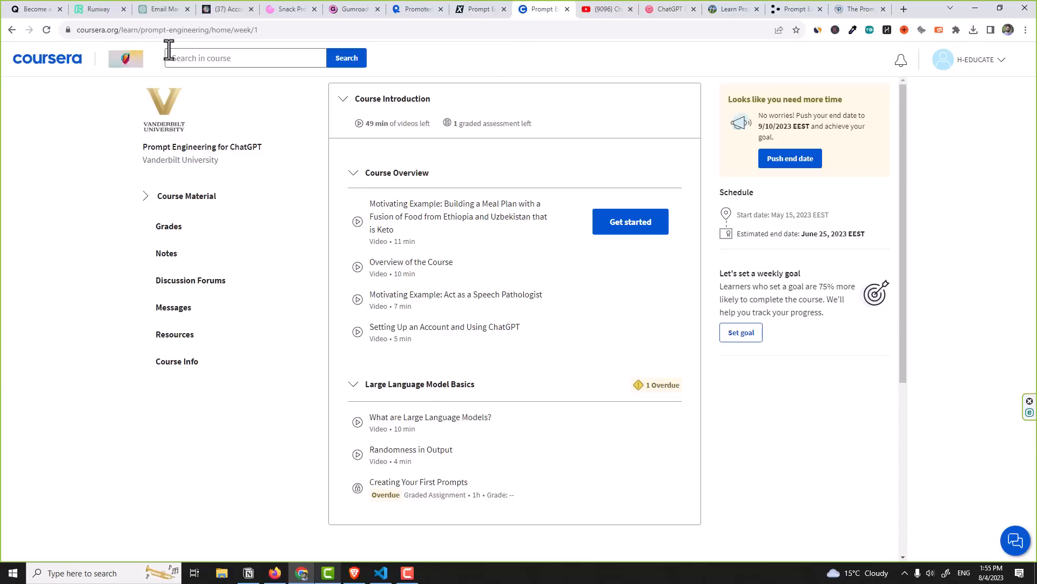
{"action": "double_click", "coordinate": [202, 146]}
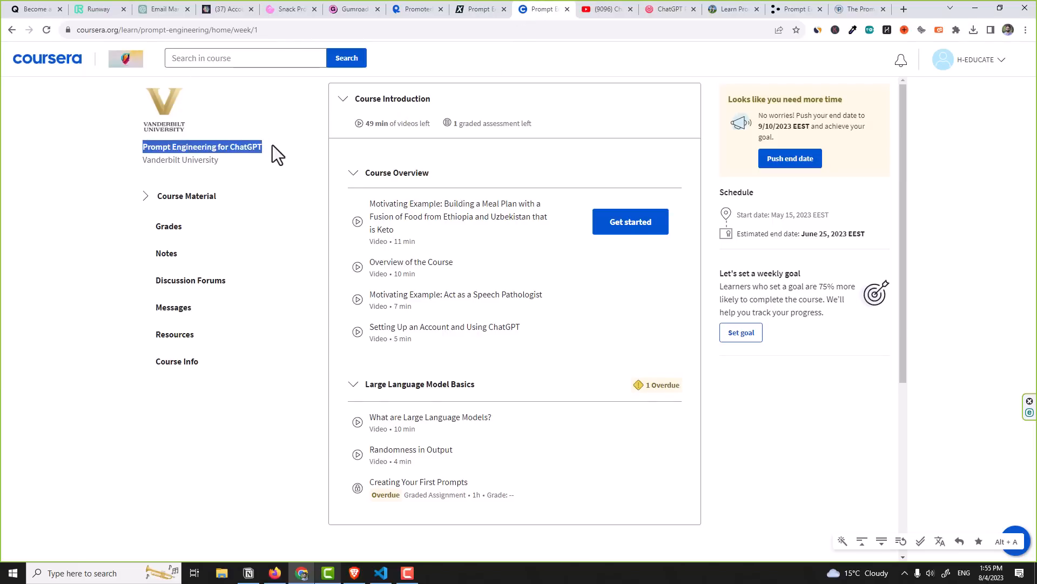
{"action": "left_click", "coordinate": [605, 9]}
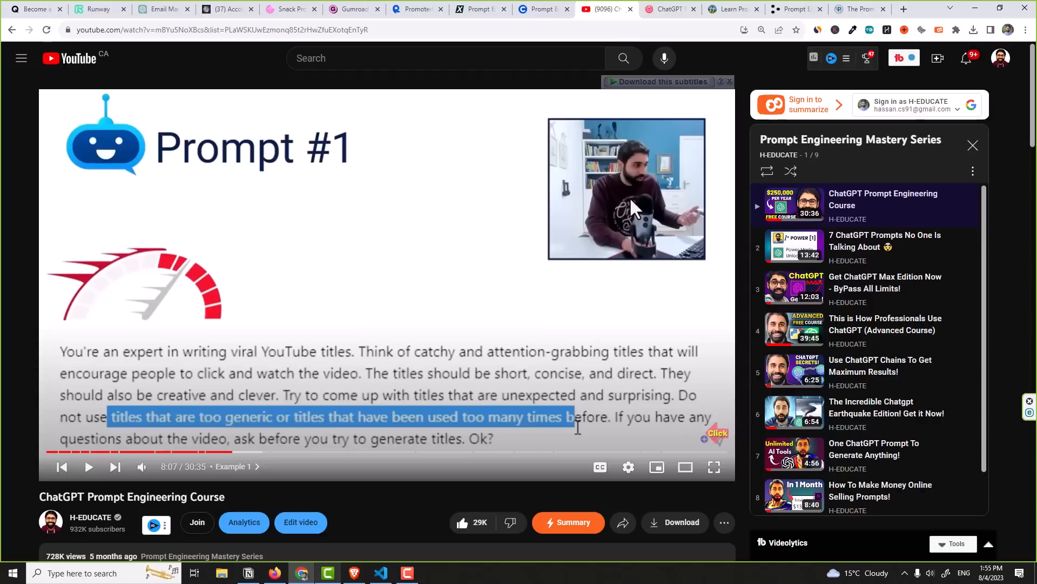
{"action": "mouse_move", "coordinate": [742, 278]}
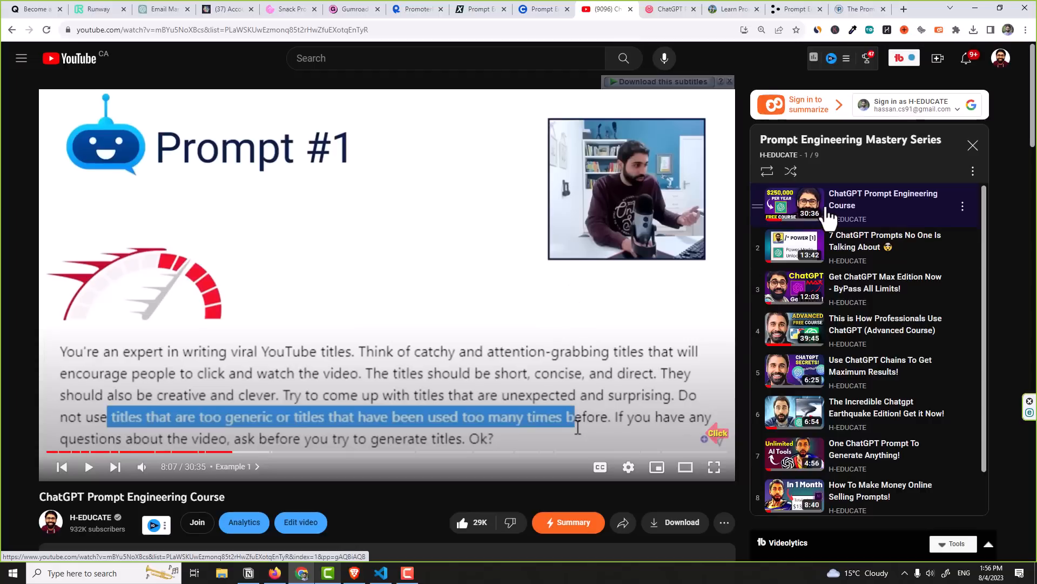
Skim the YouTube course video's comments, then move to the learnprompting.org guide tab.
{"action": "scroll", "scroll_direction": "down", "scroll_amount": 3}
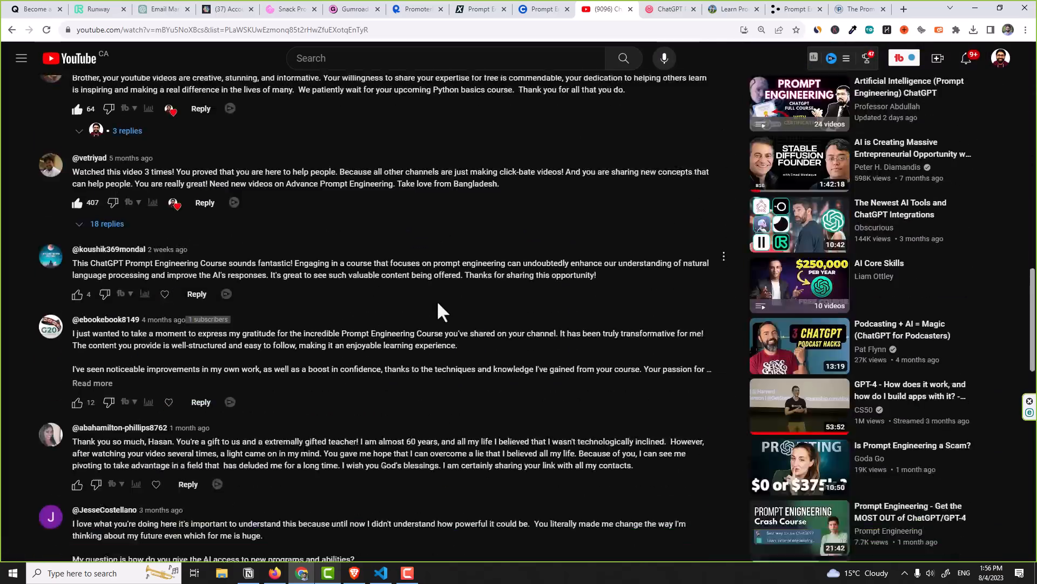
{"action": "scroll", "scroll_direction": "up", "scroll_amount": 3}
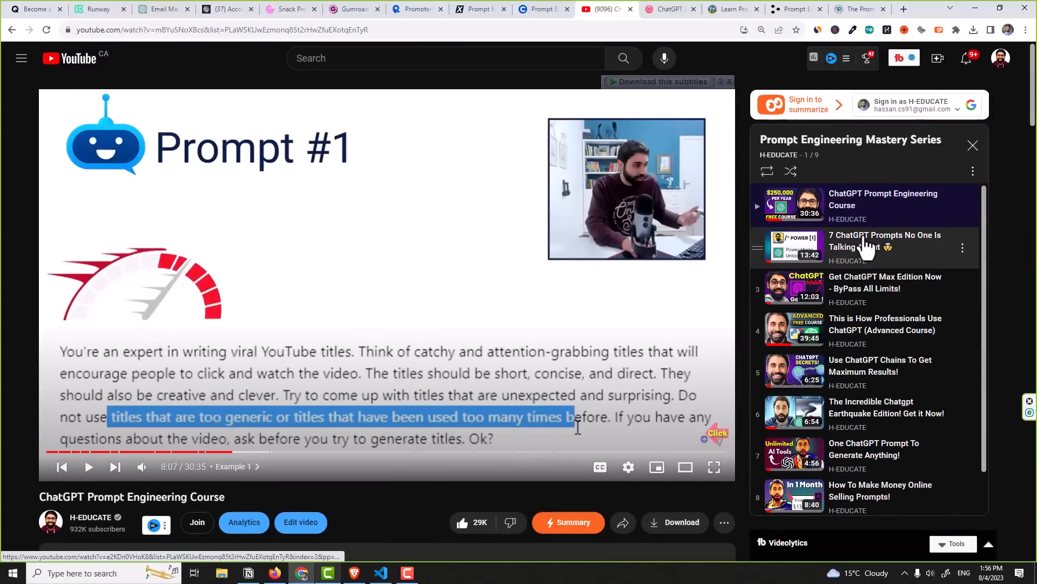
{"action": "mouse_move", "coordinate": [680, 25]}
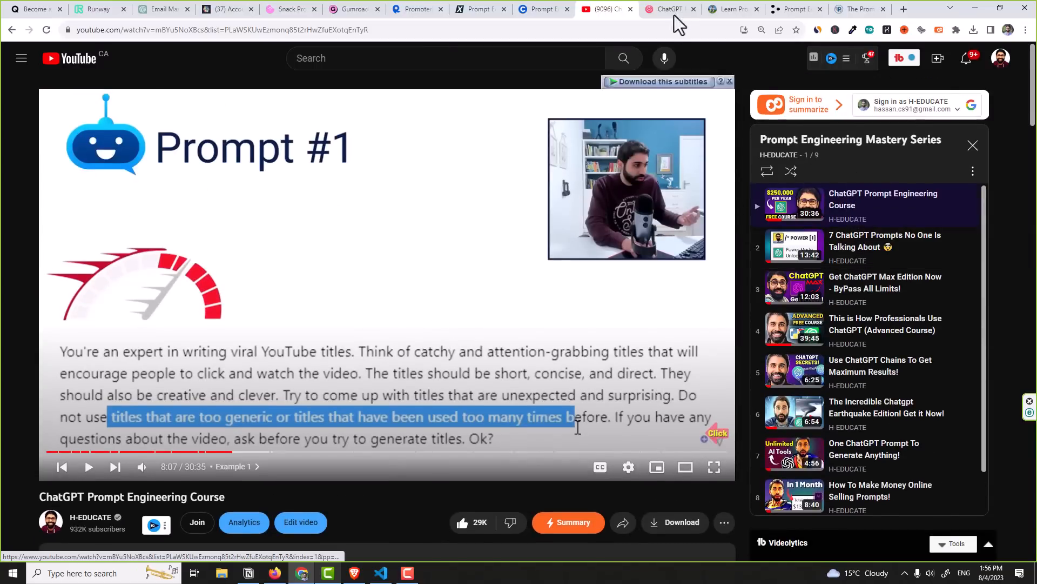
{"action": "left_click", "coordinate": [669, 8]}
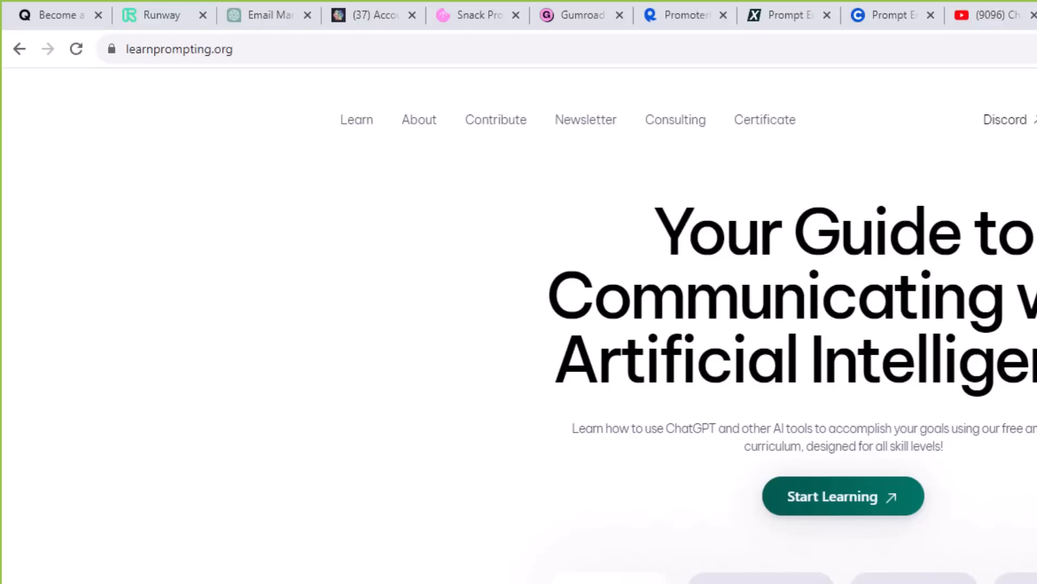
Navigate to promptingguide.ai to view the Prompt Engineering Guide.
{"action": "left_click", "coordinate": [199, 49]}
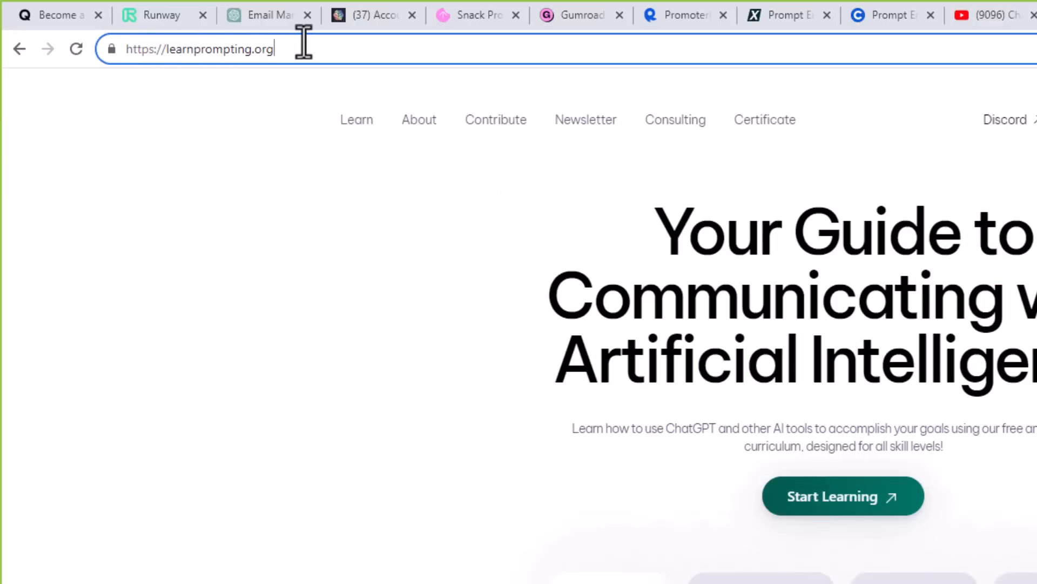
{"action": "type", "text": "promptingguide.ai"}
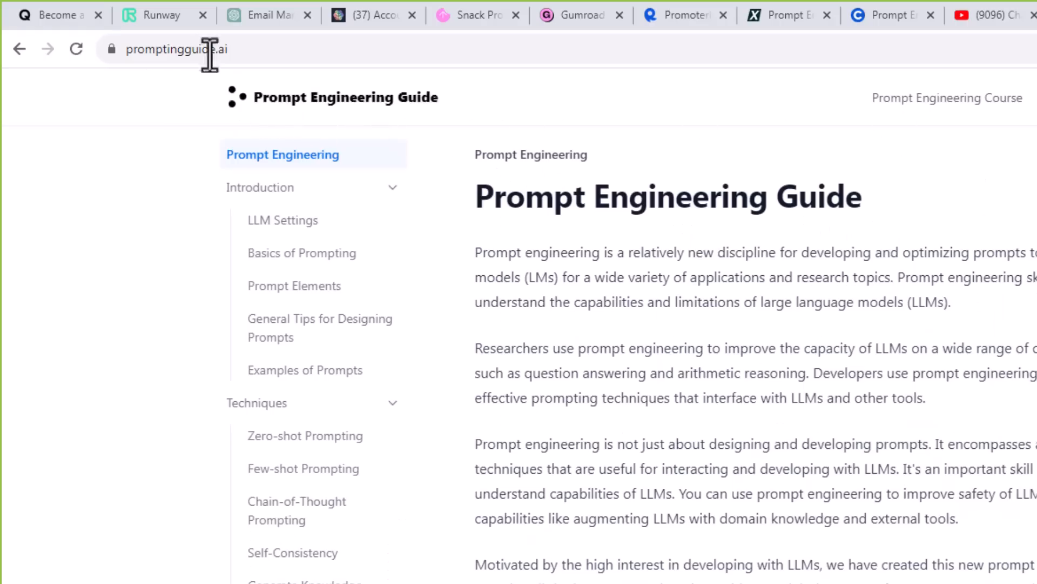
{"action": "mouse_move", "coordinate": [46, 294]}
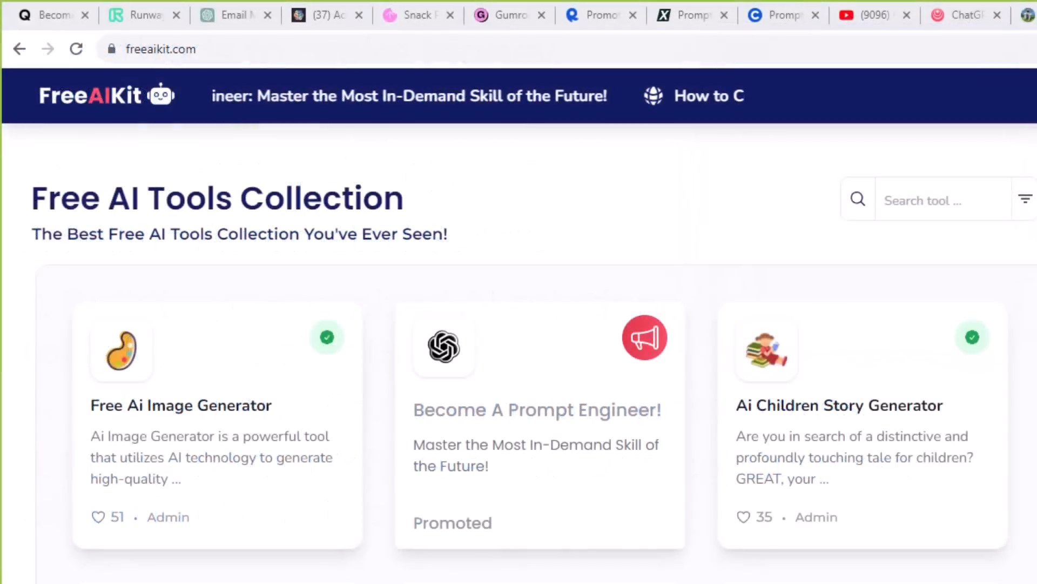
Browse the FreeAIKit tools grid, then bring up PromoterKit's Keyword Research Tool.
{"action": "scroll", "scroll_direction": "down", "scroll_amount": 3}
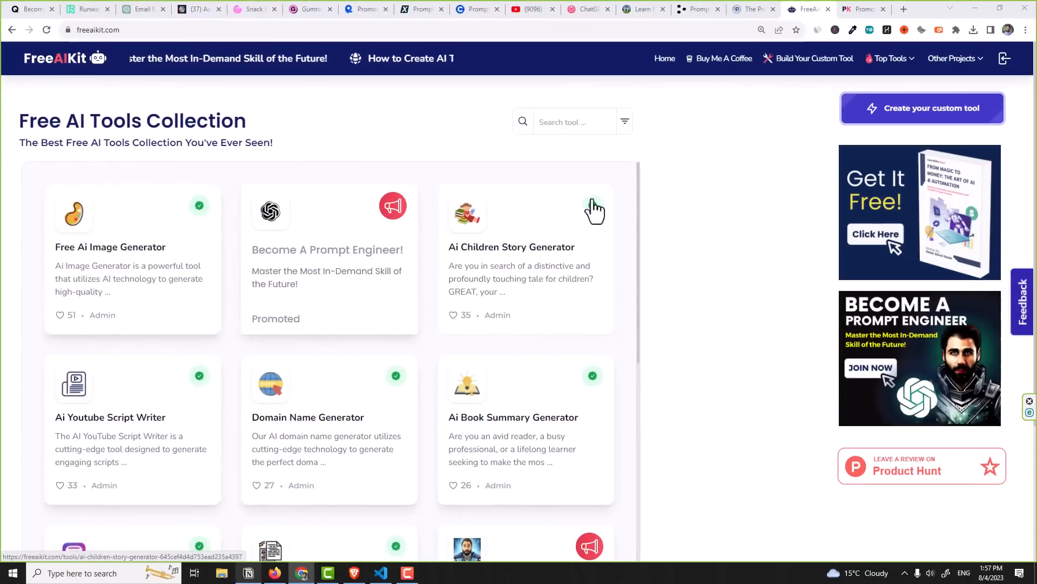
{"action": "mouse_move", "coordinate": [897, 202]}
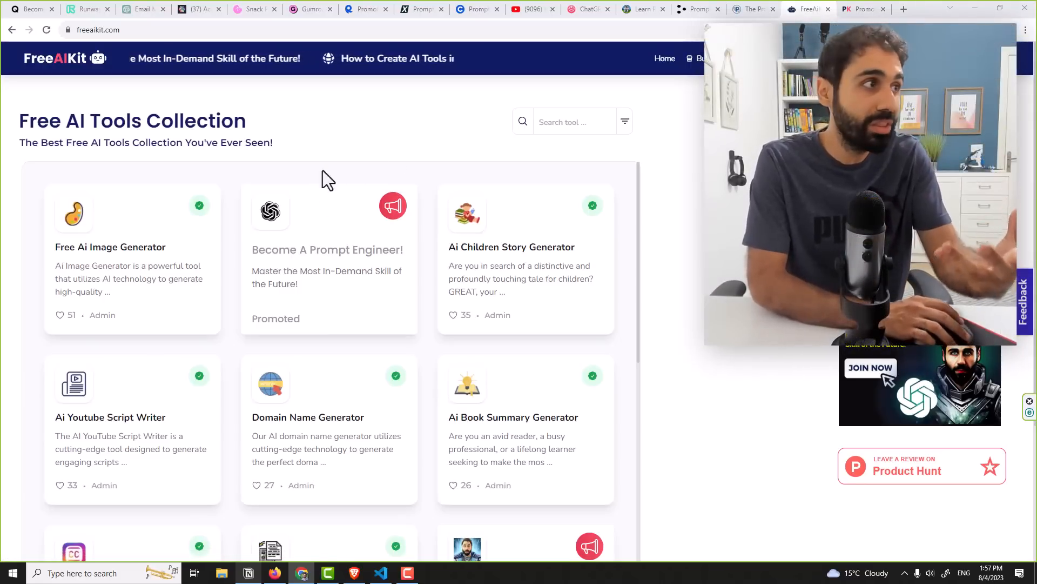
{"action": "mouse_move", "coordinate": [661, 180]}
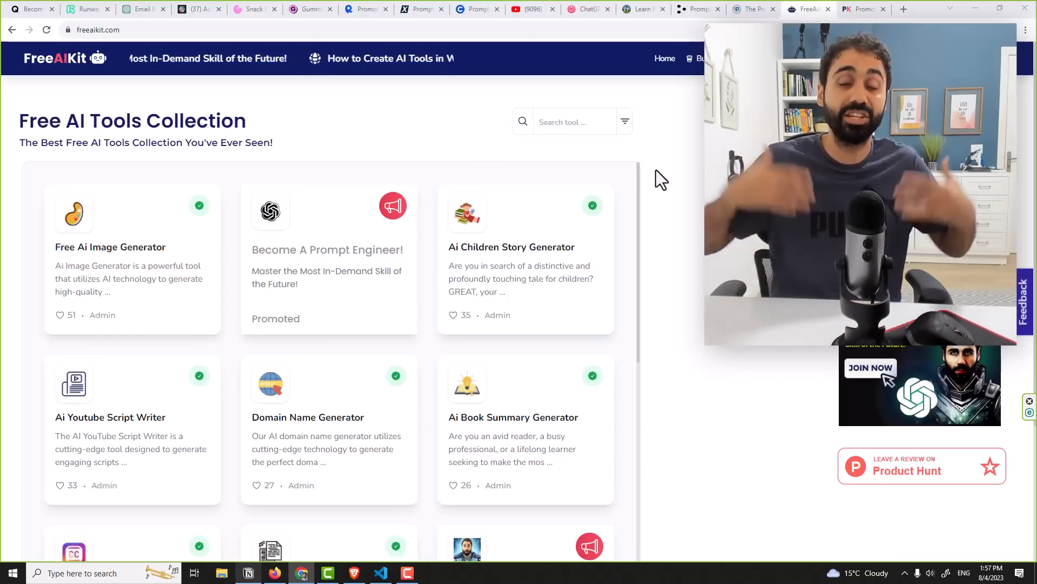
{"action": "left_click", "coordinate": [861, 8]}
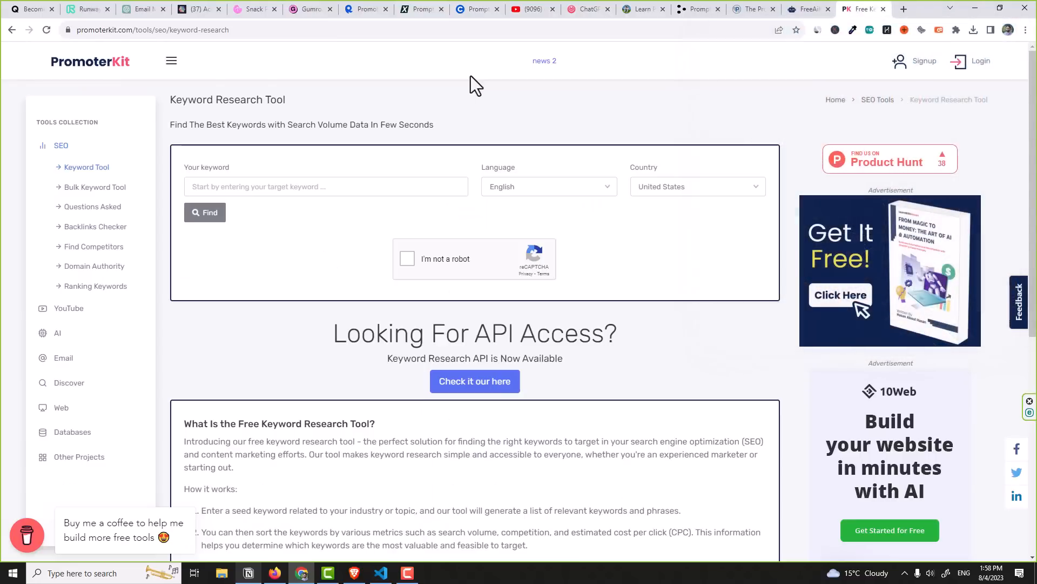
{"action": "mouse_move", "coordinate": [94, 186]}
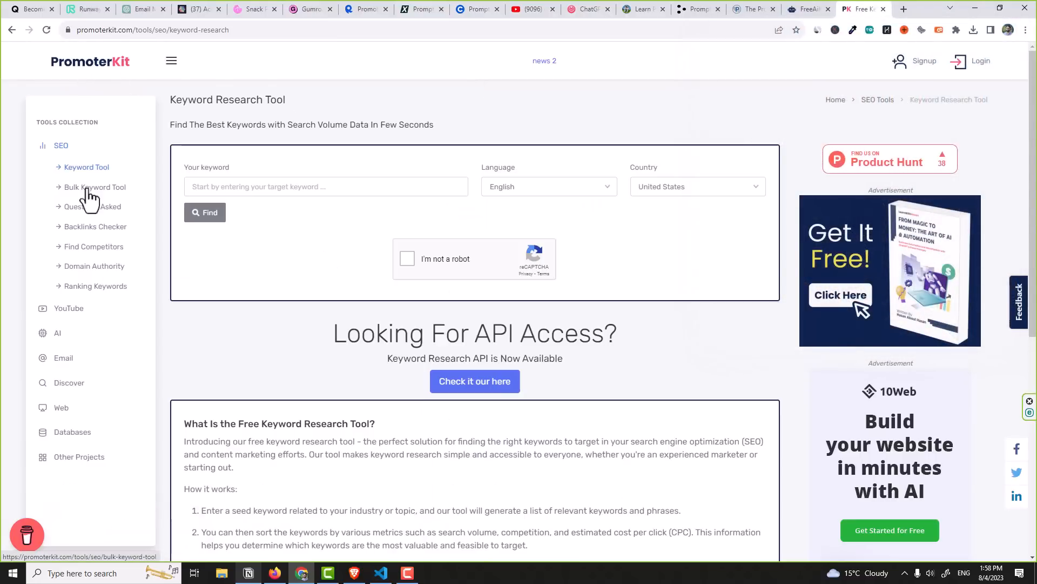
{"action": "double_click", "coordinate": [500, 333]}
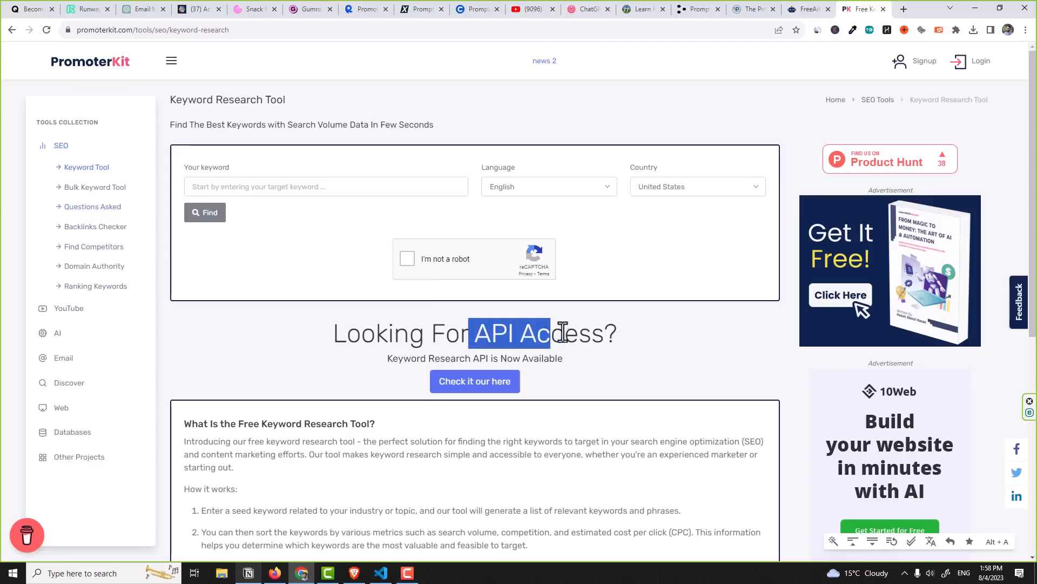